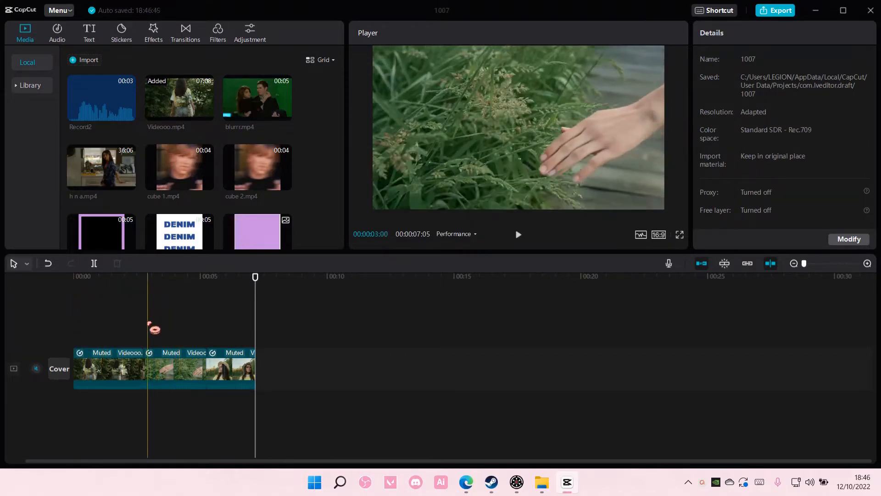
# Select the first clip and browse the B&W filter collection
pyautogui.click(107, 369)
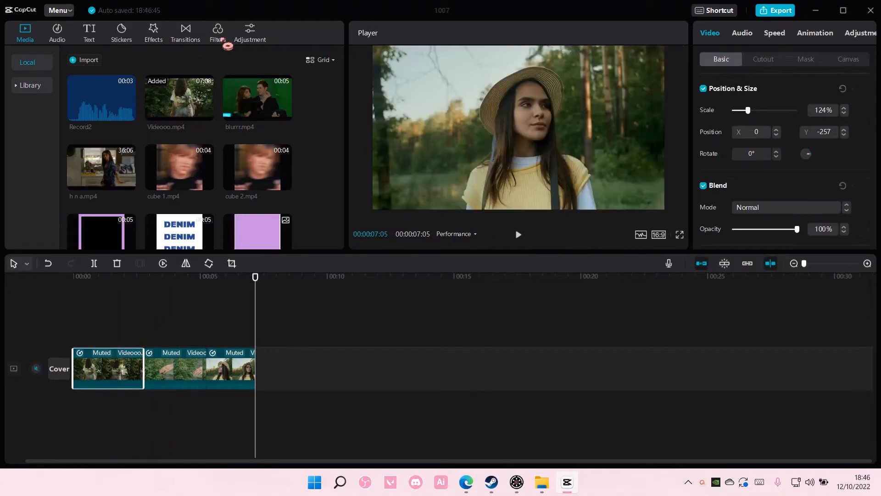
pyautogui.click(218, 32)
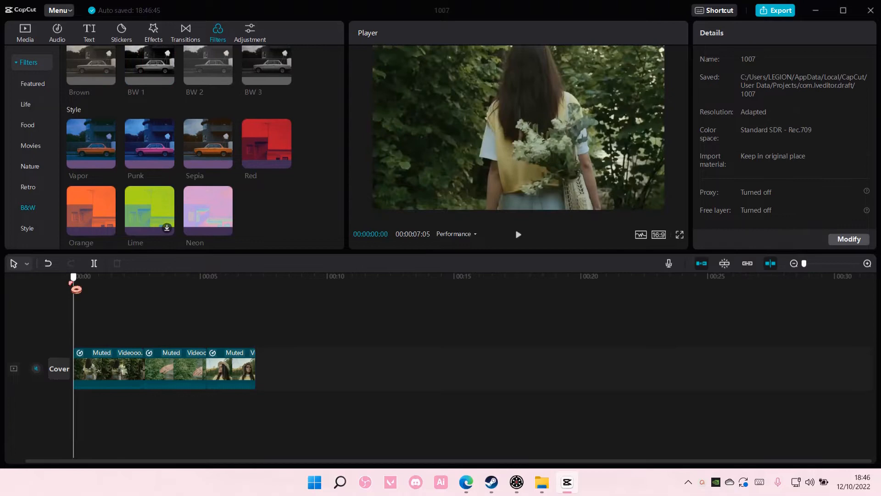
# Preview the BW 3 filter and add it to the track
pyautogui.click(166, 77)
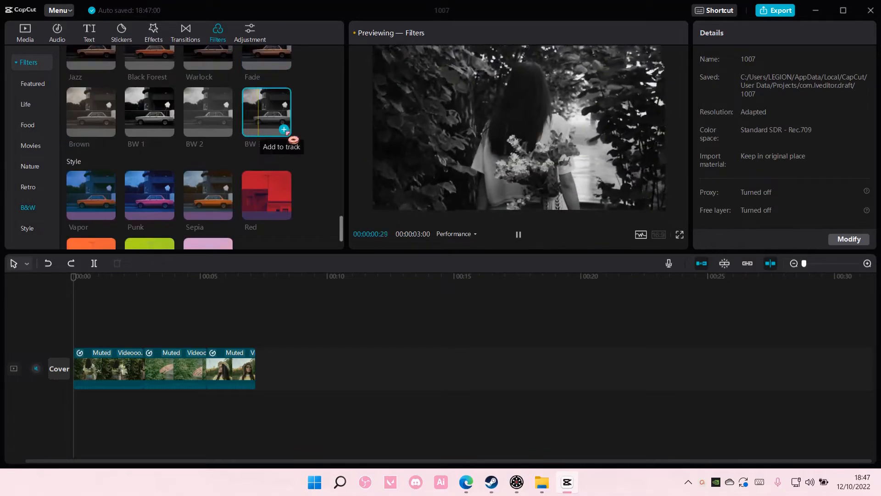
pyautogui.click(283, 130)
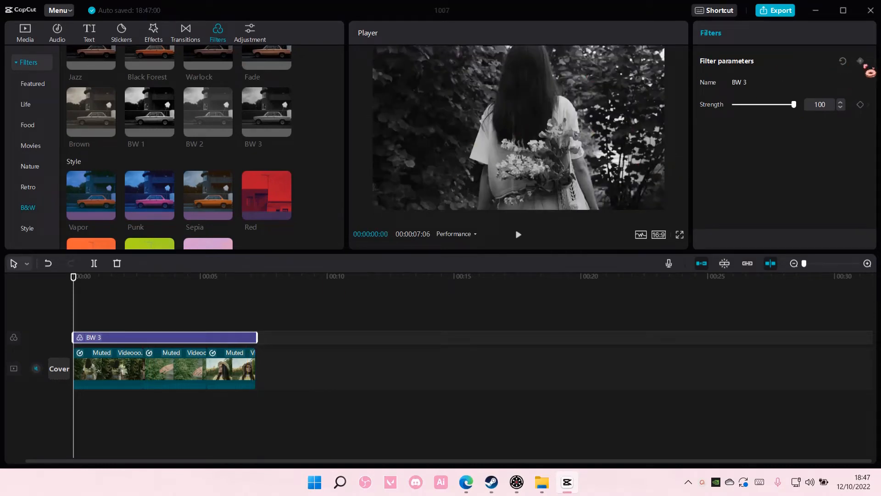
# Keyframe BW 3 strength, drop it to 0 later, and scrub to preview the fade
pyautogui.click(159, 276)
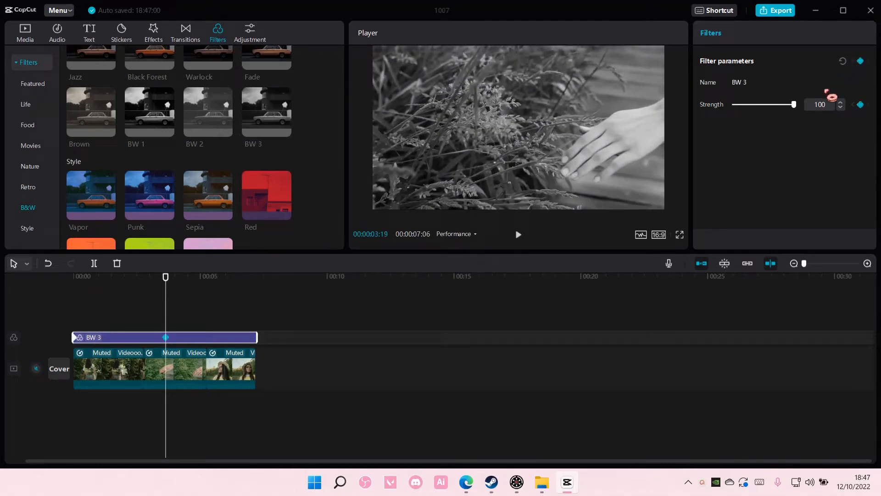
pyautogui.moveTo(793, 105); pyautogui.dragTo(733, 104)
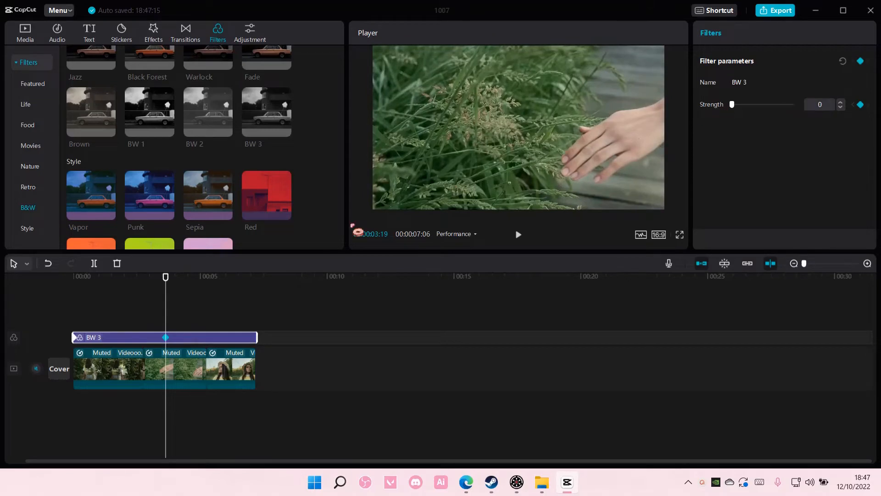
pyautogui.moveTo(732, 105); pyautogui.dragTo(794, 105)
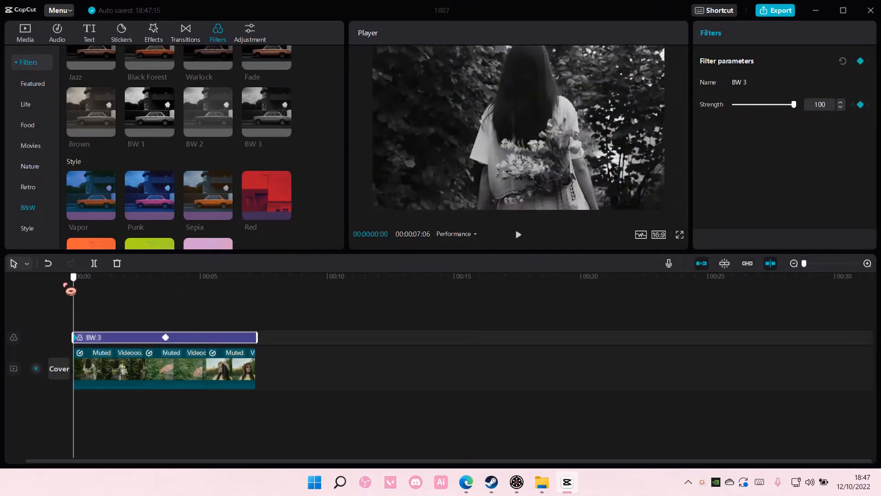
pyautogui.moveTo(793, 105); pyautogui.dragTo(755, 104)
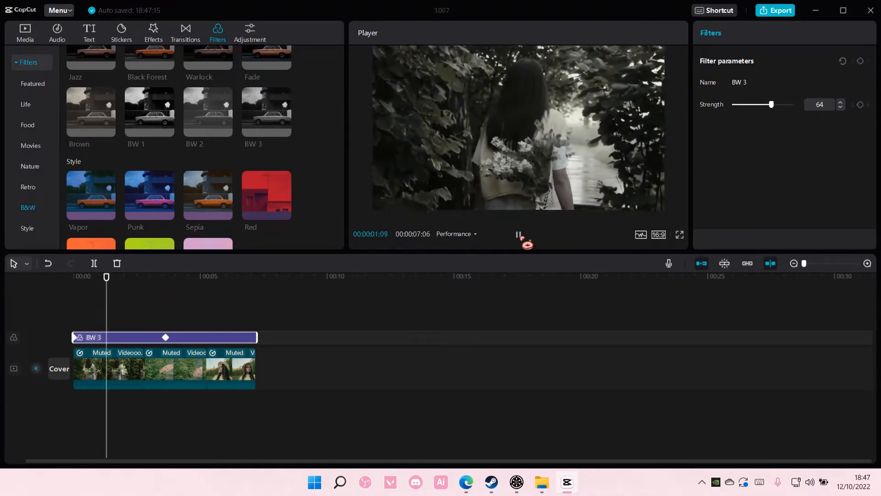
pyautogui.moveTo(771, 104); pyautogui.dragTo(737, 104)
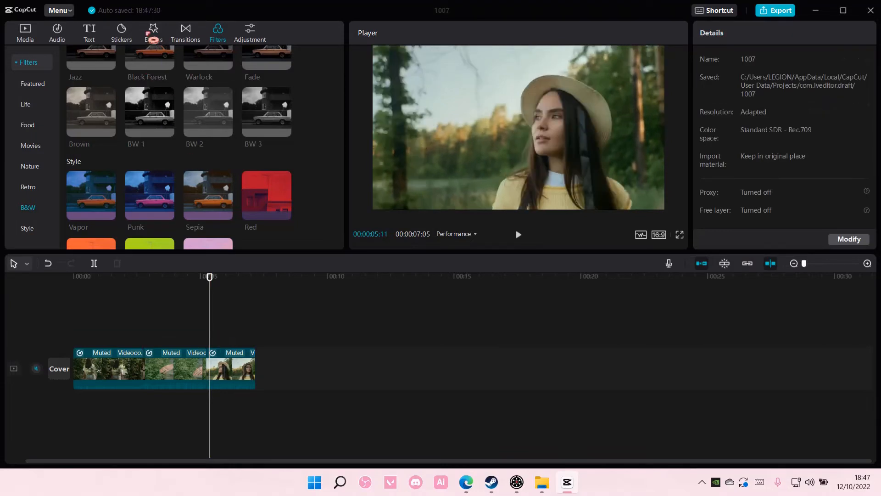
# Add the To Color effect from Basic effects and play it back
pyautogui.click(153, 33)
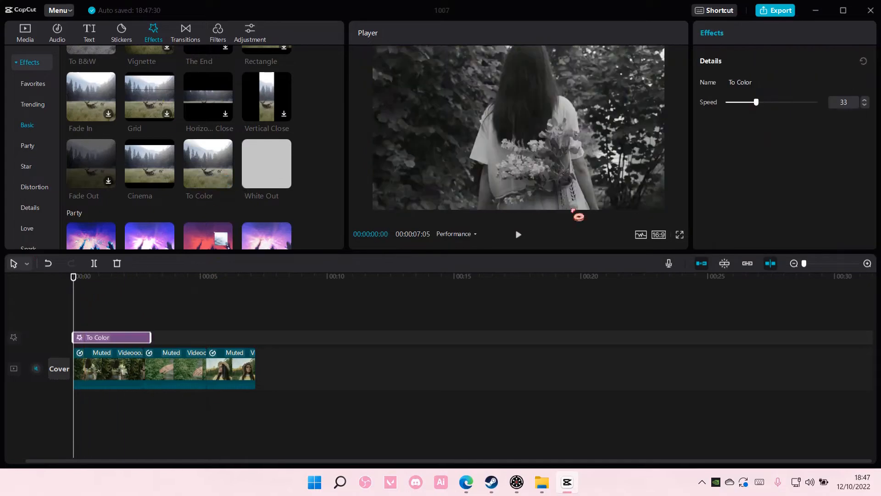
pyautogui.click(517, 235)
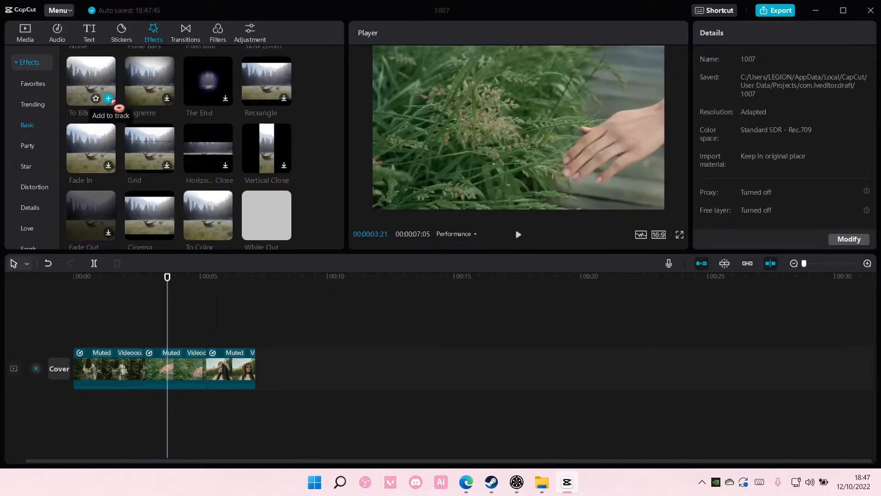
# Add the To B&W effect at the playhead, then stop playback
pyautogui.click(108, 99)
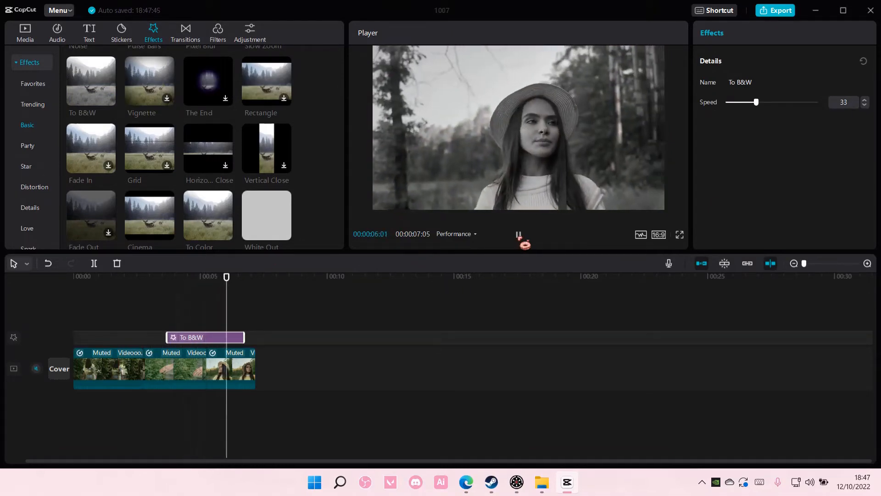
pyautogui.click(217, 33)
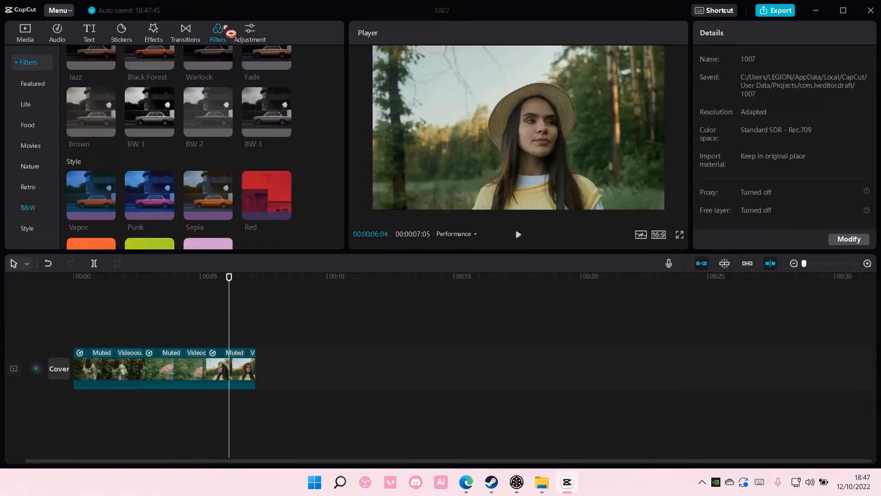
# Browse the Nature and Life filter categories to find the Tan filter
pyautogui.click(30, 165)
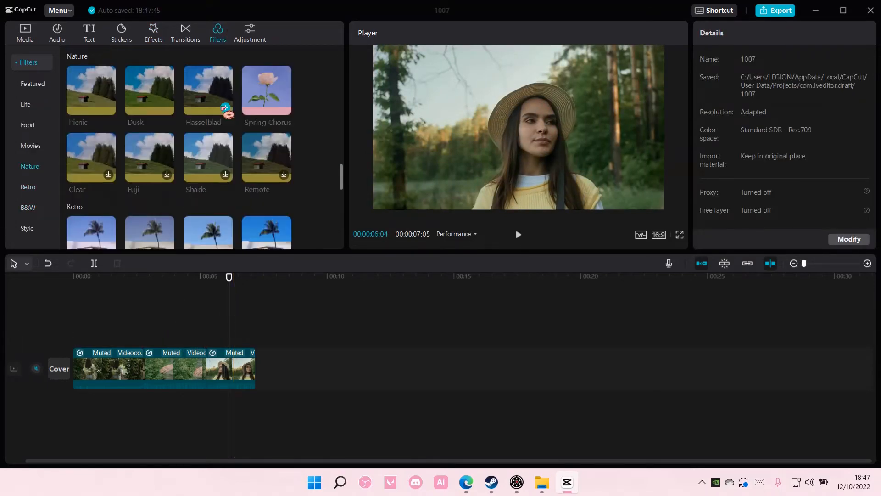
pyautogui.click(26, 104)
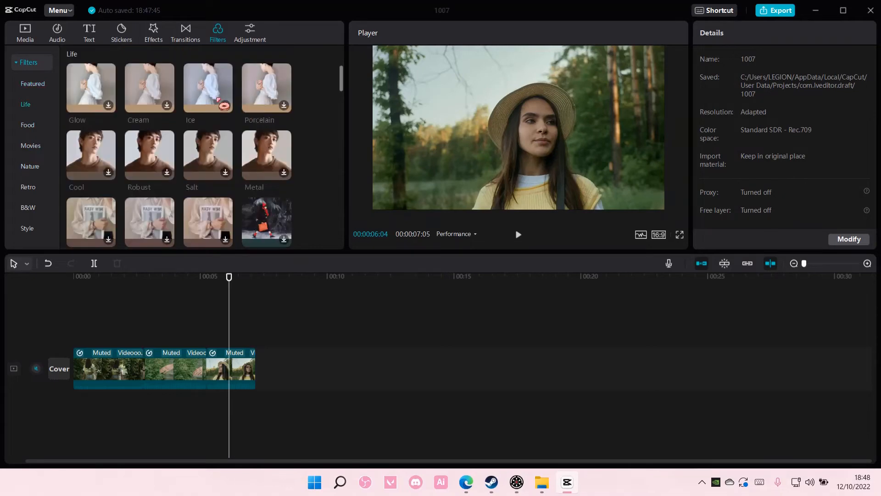
pyautogui.scroll(-3)
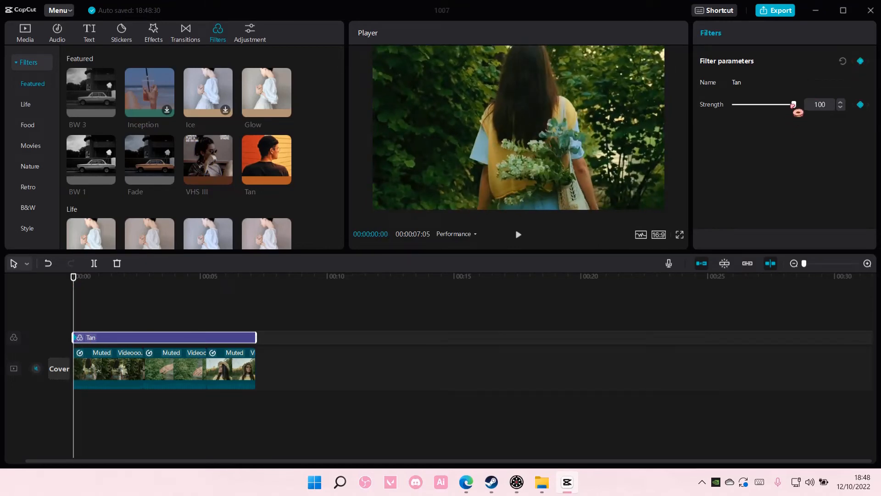
# Lower Tan strength at the start, raise it to 100 at 4s, and preview the fade-in
pyautogui.moveTo(793, 104); pyautogui.dragTo(732, 105)
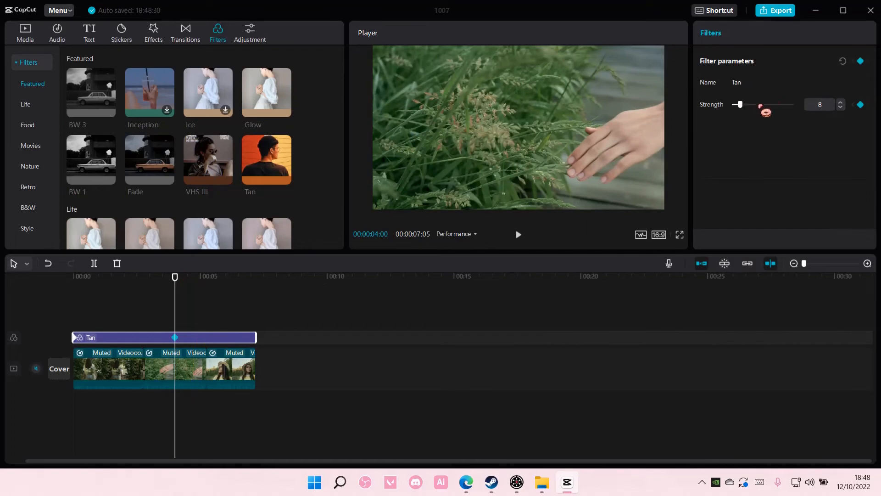
pyautogui.moveTo(741, 104); pyautogui.dragTo(793, 104)
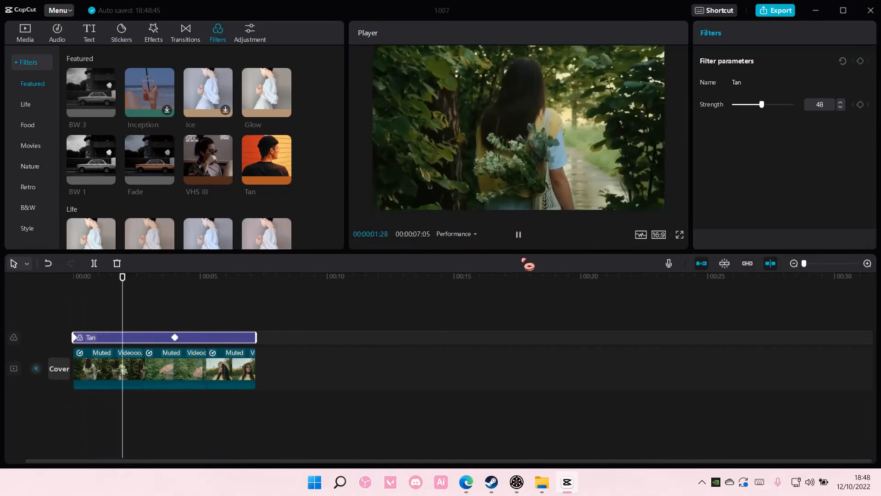
pyautogui.moveTo(763, 105); pyautogui.dragTo(793, 105)
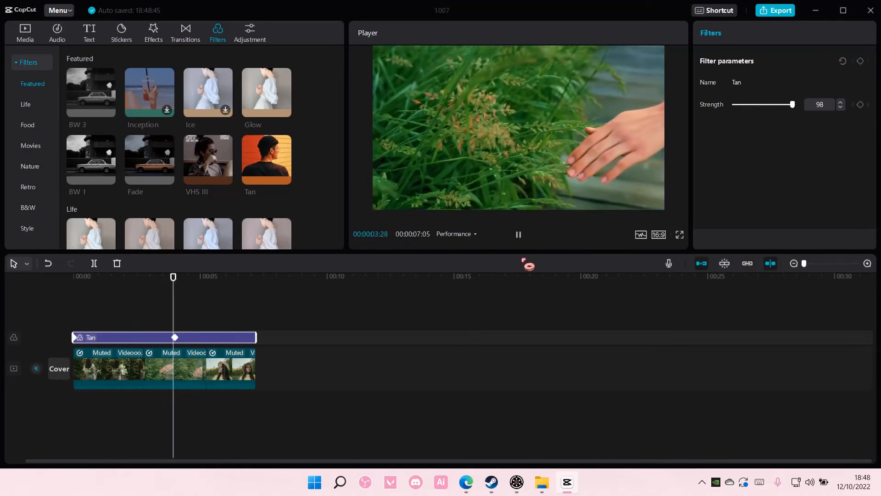